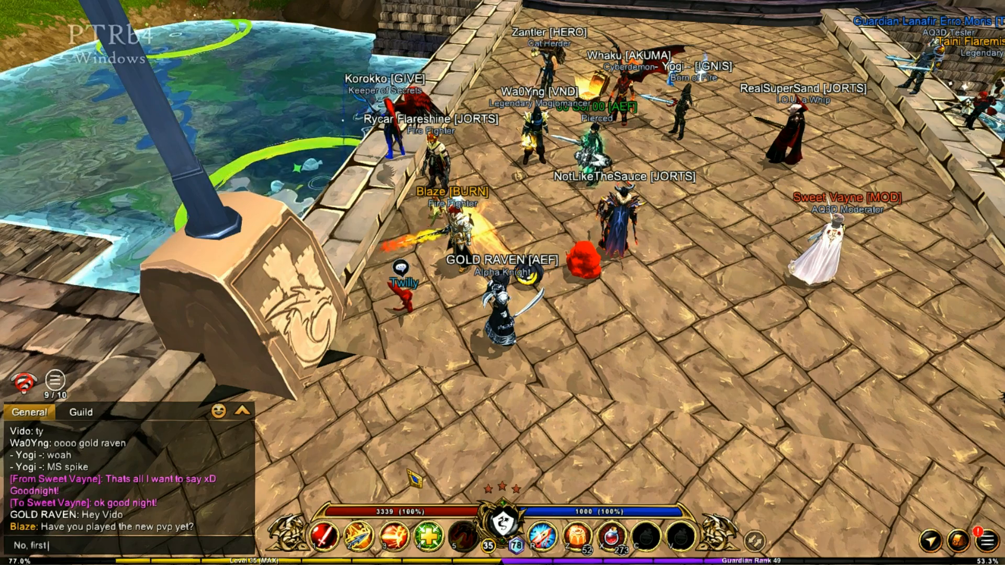
- Note 'time since patc' and scroll the PTRb4 patch notes to the PvP Spells and Warrior sections
{"action": "type", "text": "time since patc"}
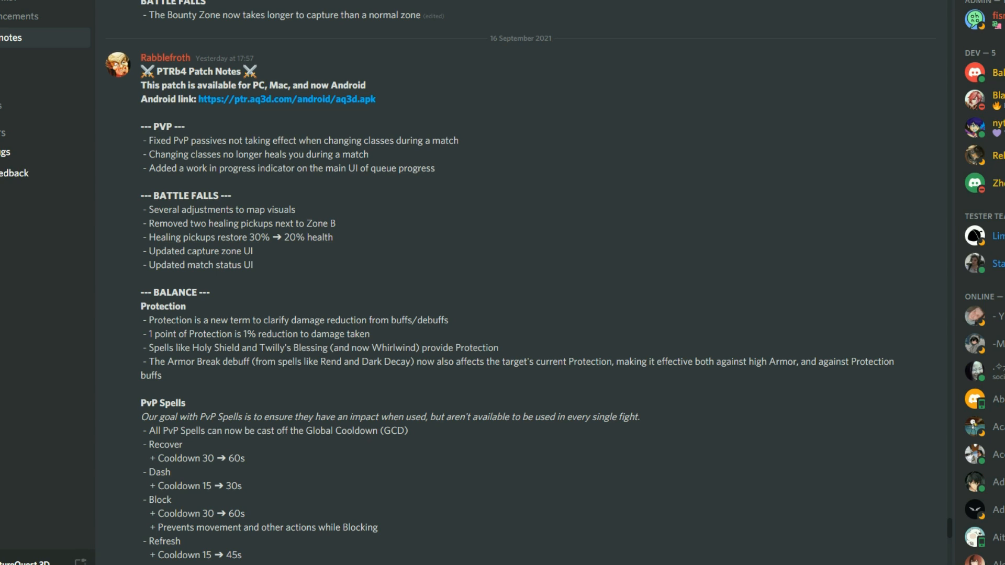
{"action": "scroll", "scroll_direction": "down", "scroll_amount": 3}
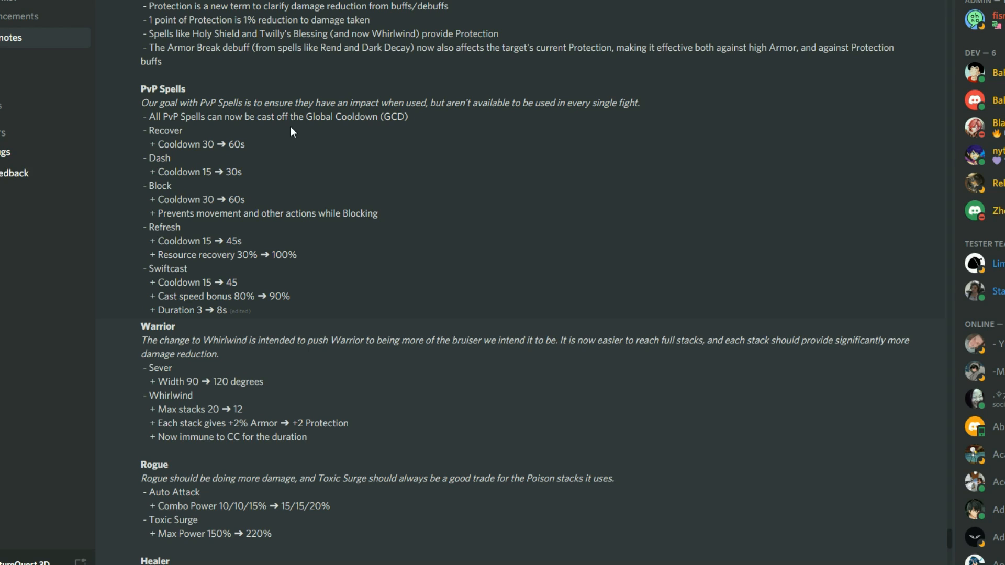
{"action": "mouse_move", "coordinate": [217, 130]}
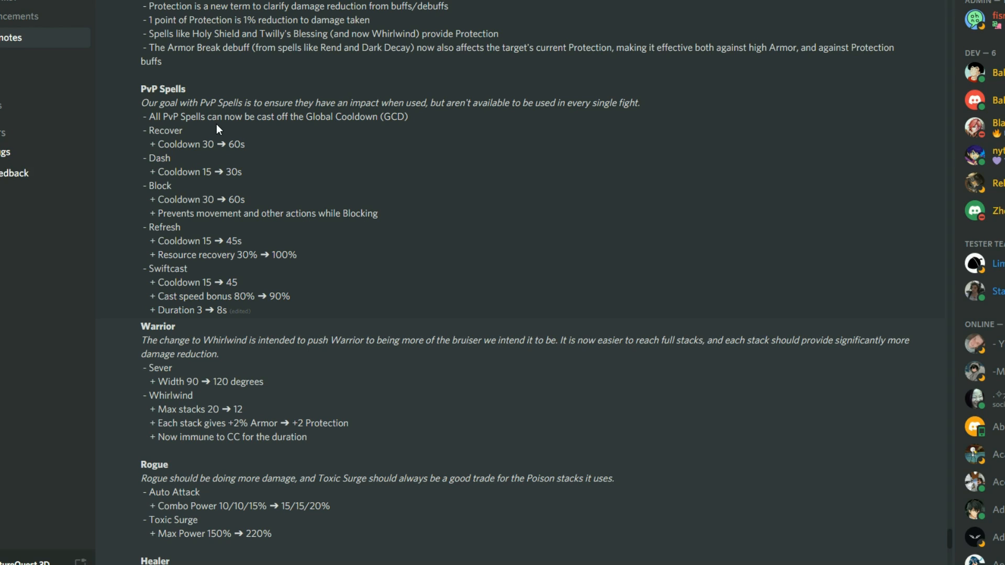
{"action": "mouse_move", "coordinate": [315, 132]}
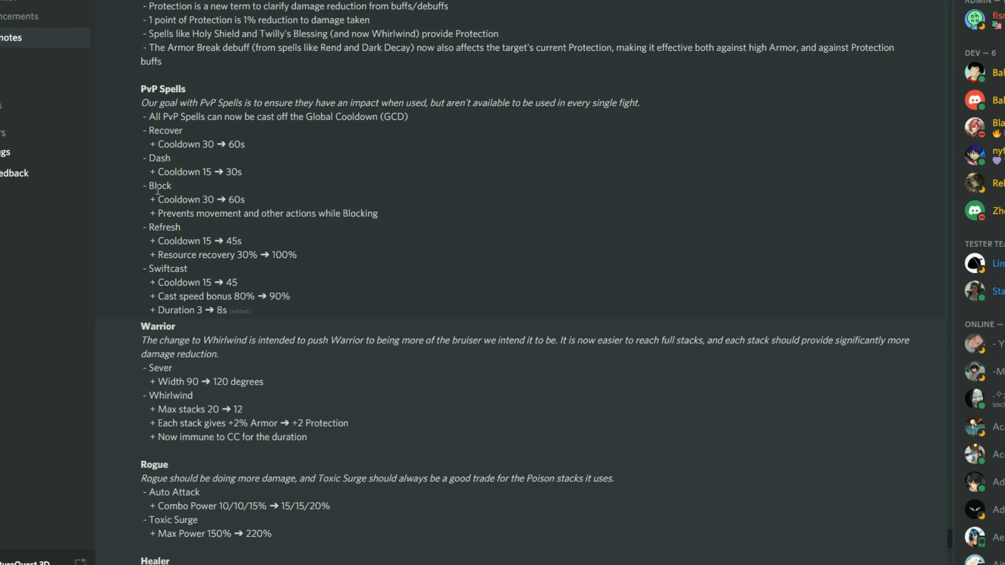
{"action": "mouse_move", "coordinate": [260, 204]}
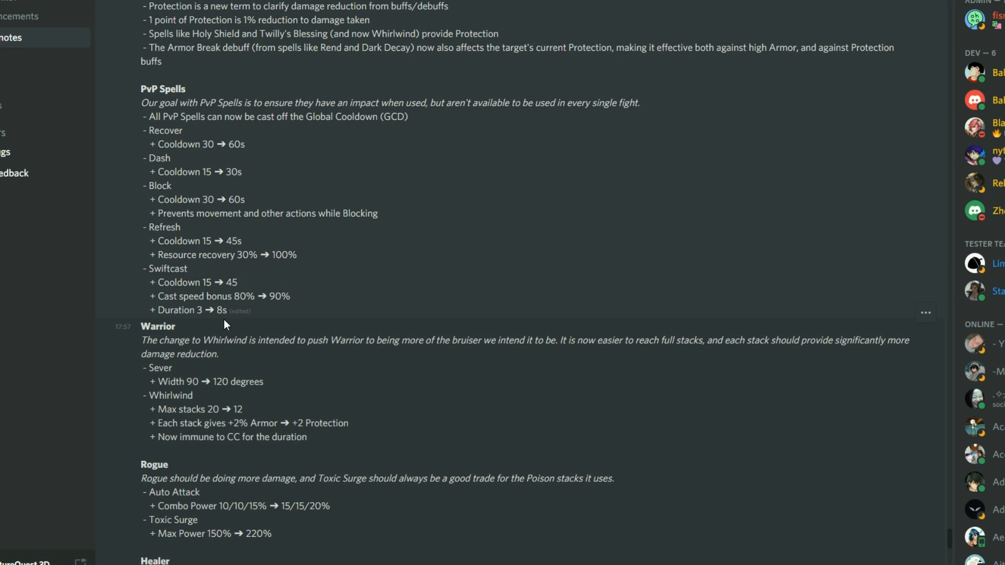
{"action": "mouse_move", "coordinate": [325, 301]}
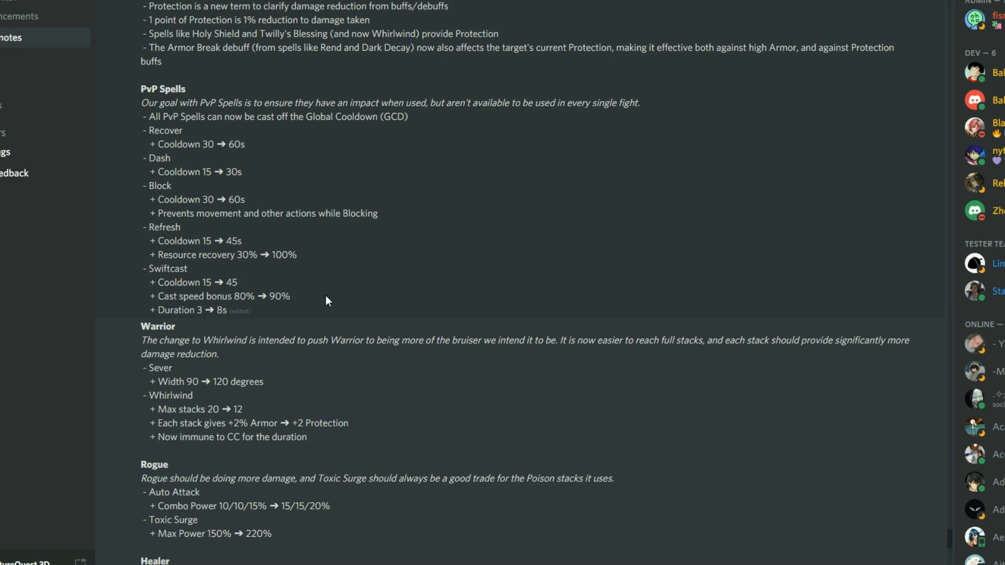
- Scroll past Rogue and Healer to the Ranger, Paladin, Dragonslayer and Pirate changes
{"action": "scroll", "scroll_direction": "down", "scroll_amount": 3}
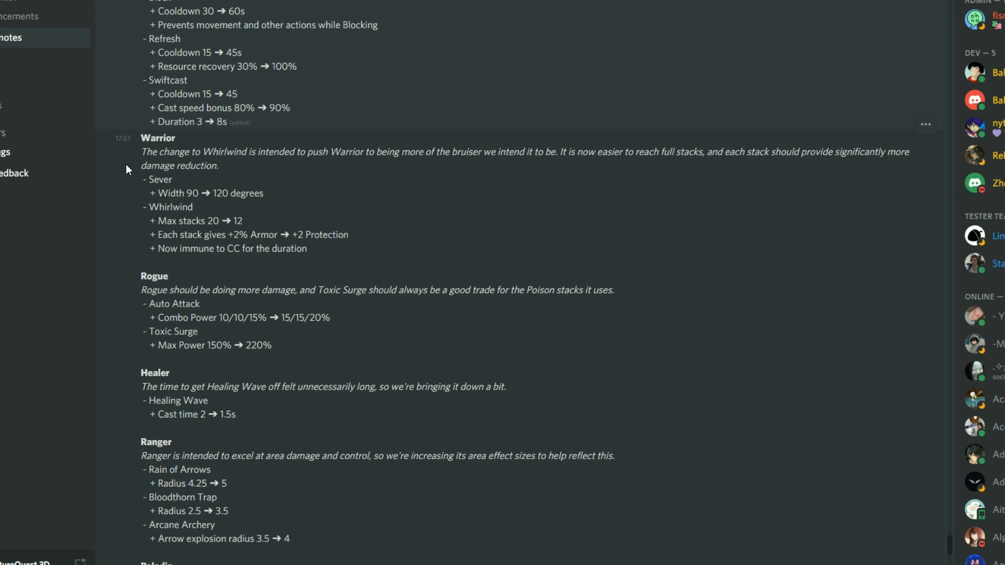
{"action": "scroll", "scroll_direction": "down", "scroll_amount": 3}
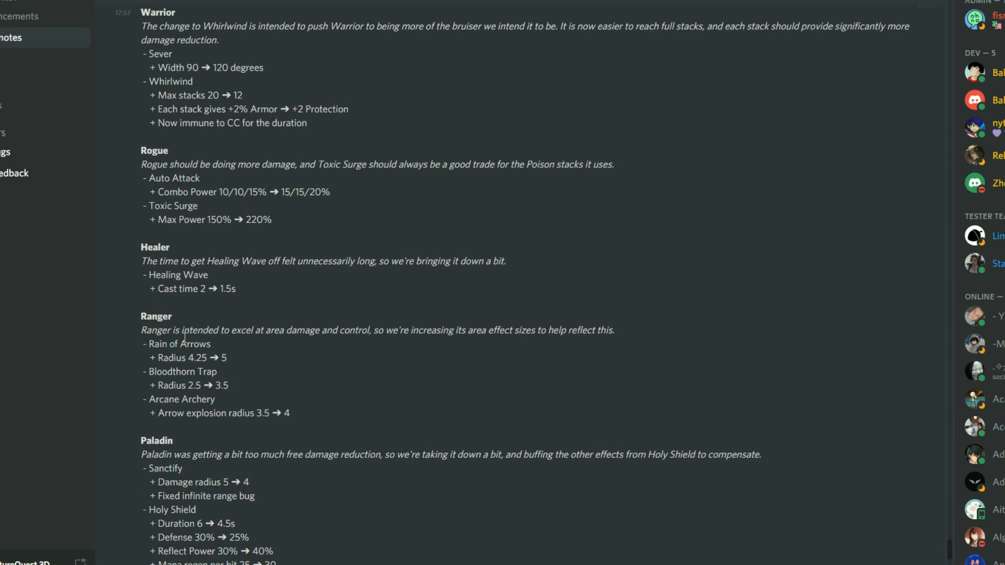
{"action": "scroll", "scroll_direction": "down", "scroll_amount": 3}
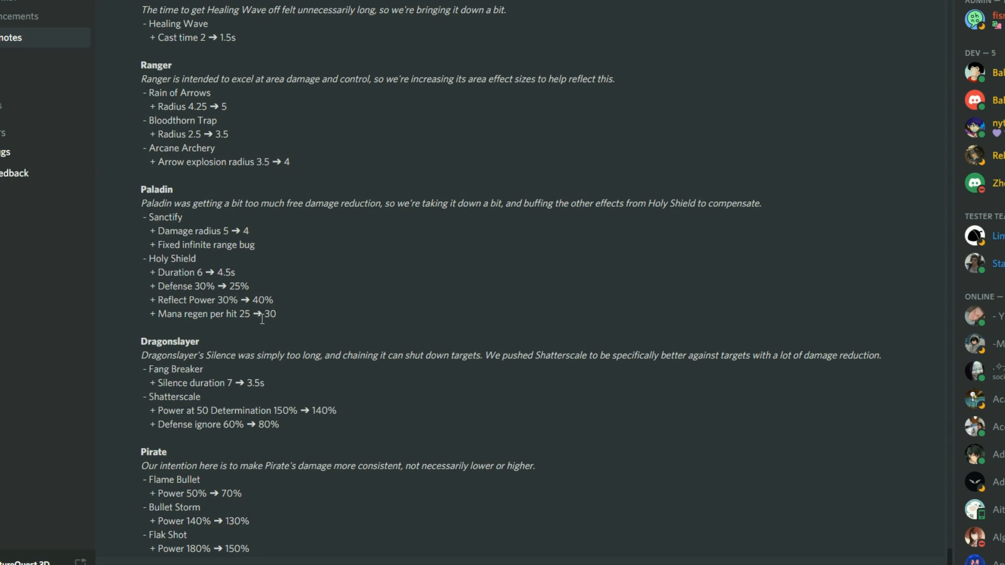
{"action": "mouse_move", "coordinate": [242, 454]}
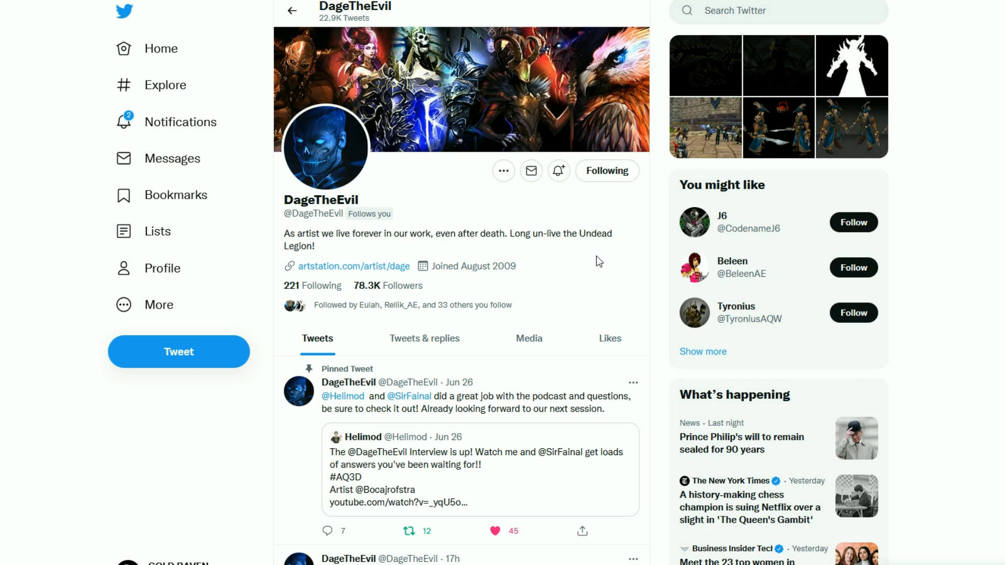
{"action": "mouse_move", "coordinate": [579, 263]}
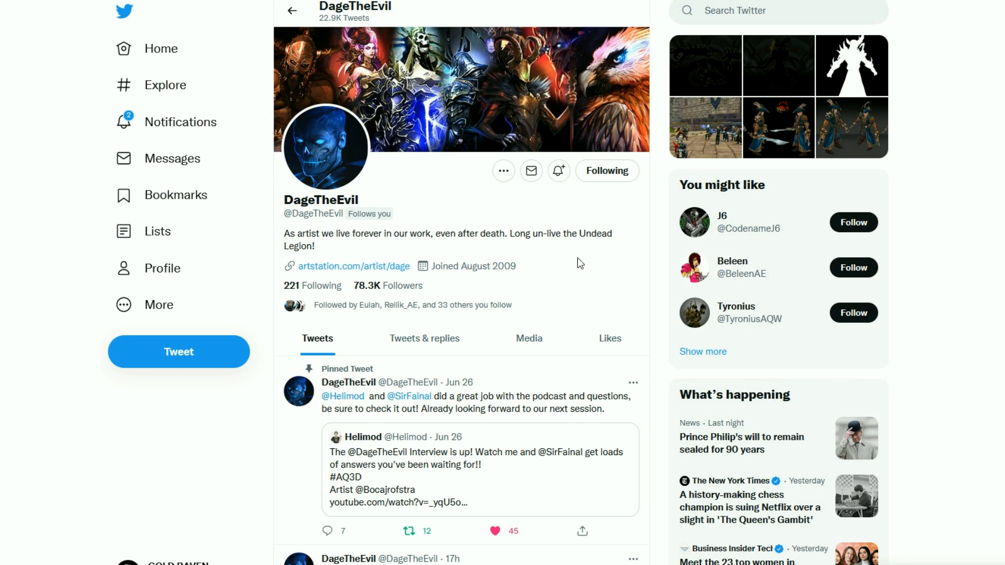
- Scroll to DageTheEvil's final-clue tweet and enlarge its armored-figure silhouette image
{"action": "scroll", "scroll_direction": "down", "scroll_amount": 3}
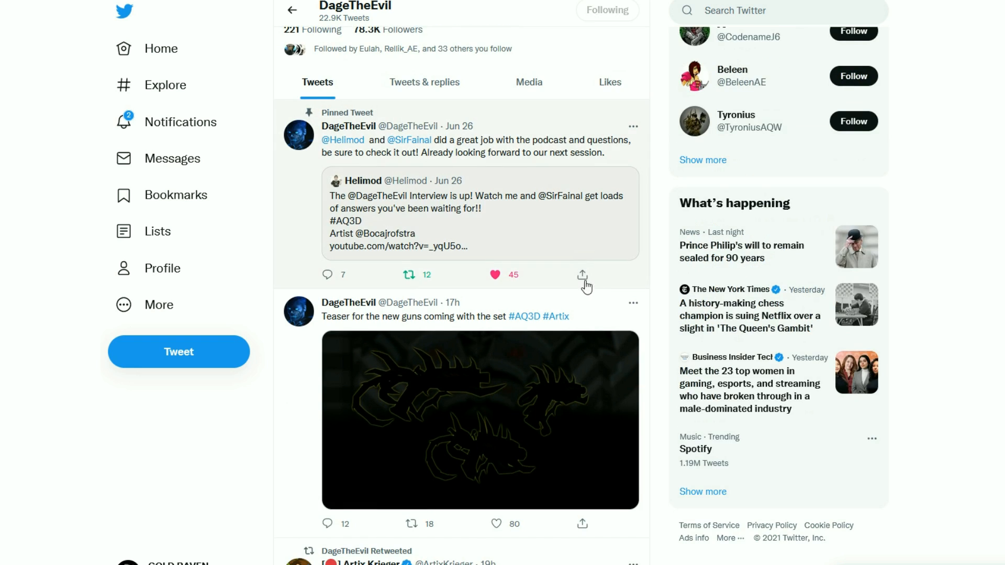
{"action": "scroll", "scroll_direction": "down", "scroll_amount": 3}
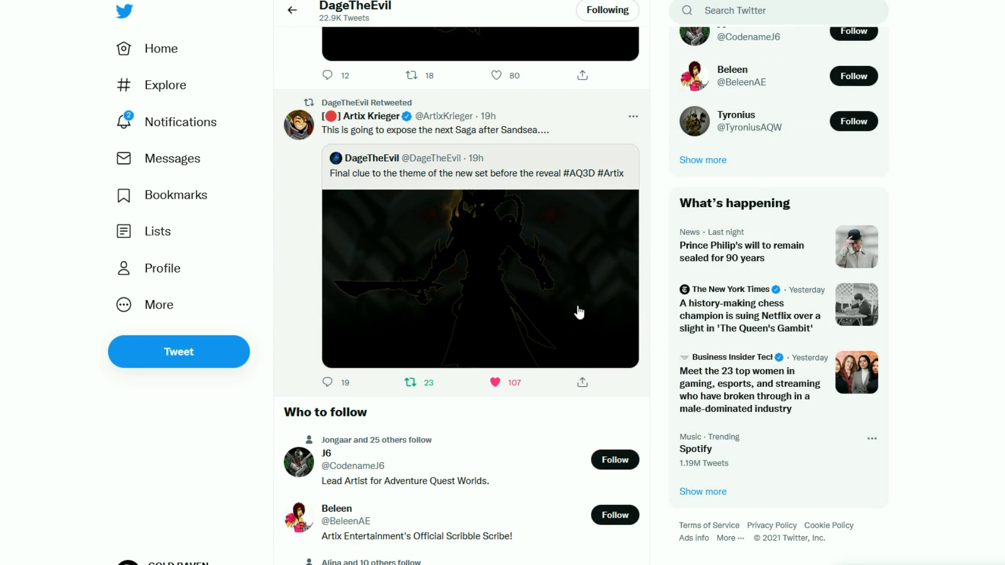
{"action": "mouse_move", "coordinate": [575, 284]}
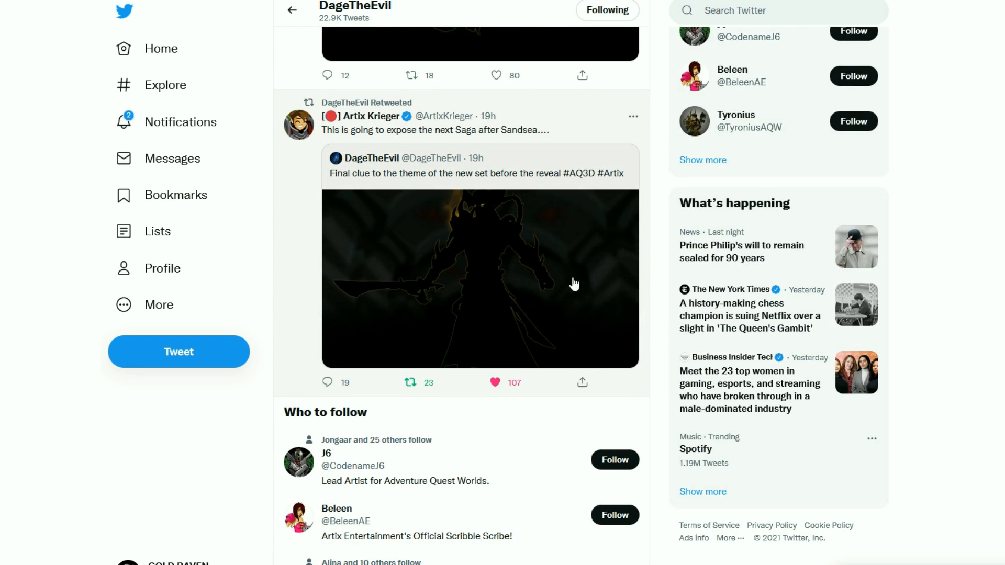
{"action": "left_click", "coordinate": [481, 278]}
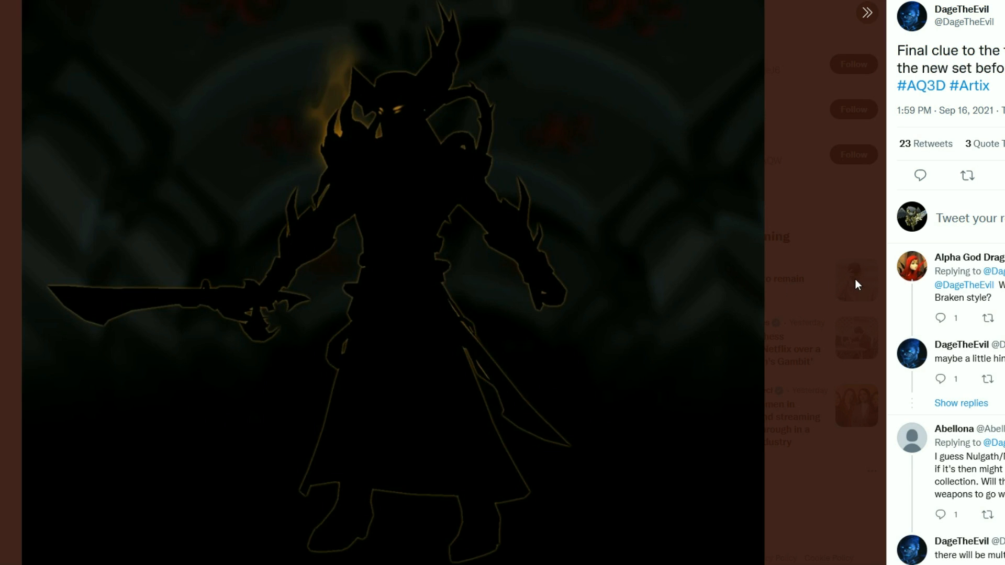
{"action": "mouse_move", "coordinate": [490, 168]}
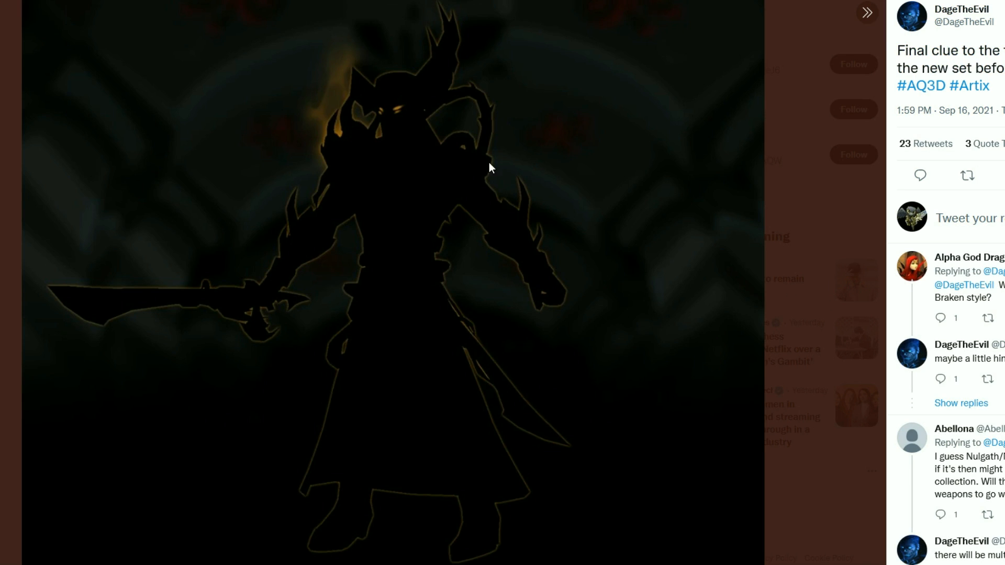
{"action": "mouse_move", "coordinate": [817, 236]}
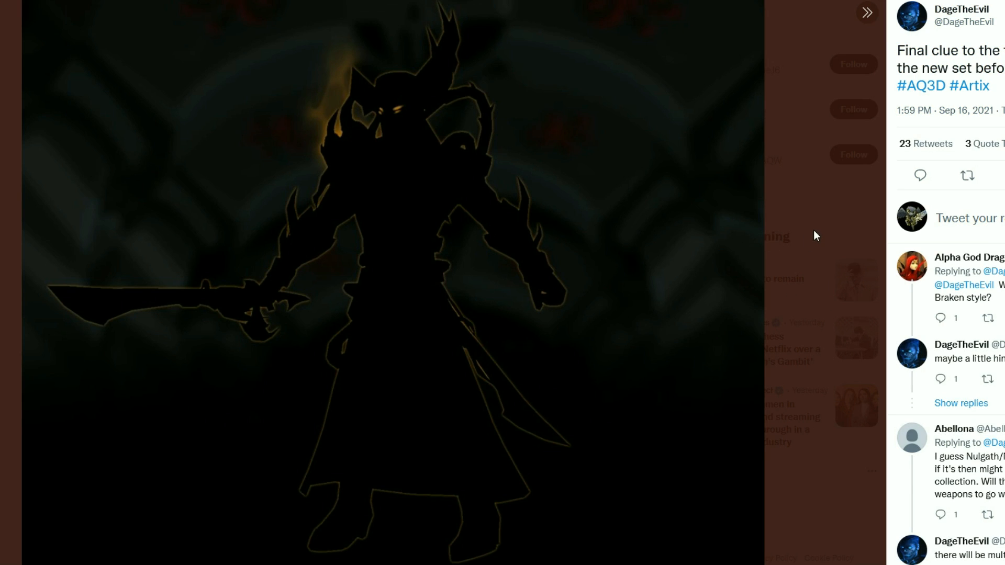
{"action": "left_click", "coordinate": [867, 12]}
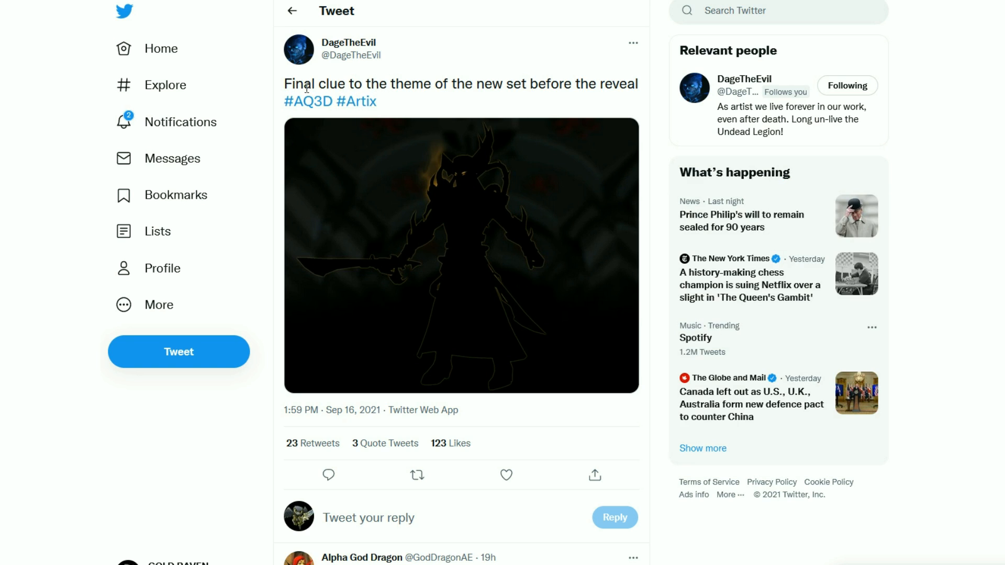
{"action": "mouse_move", "coordinate": [521, 101]}
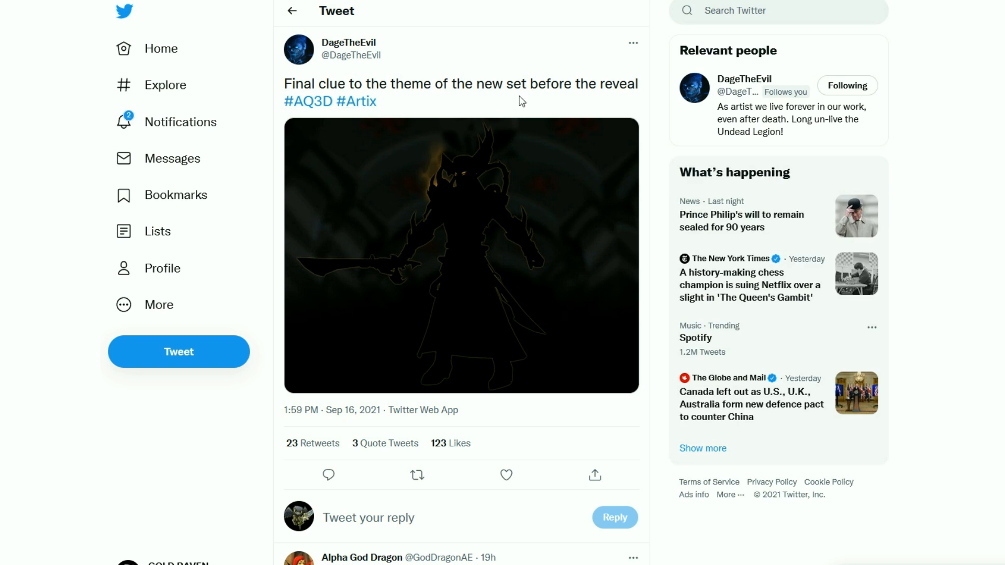
{"action": "mouse_move", "coordinate": [537, 241]}
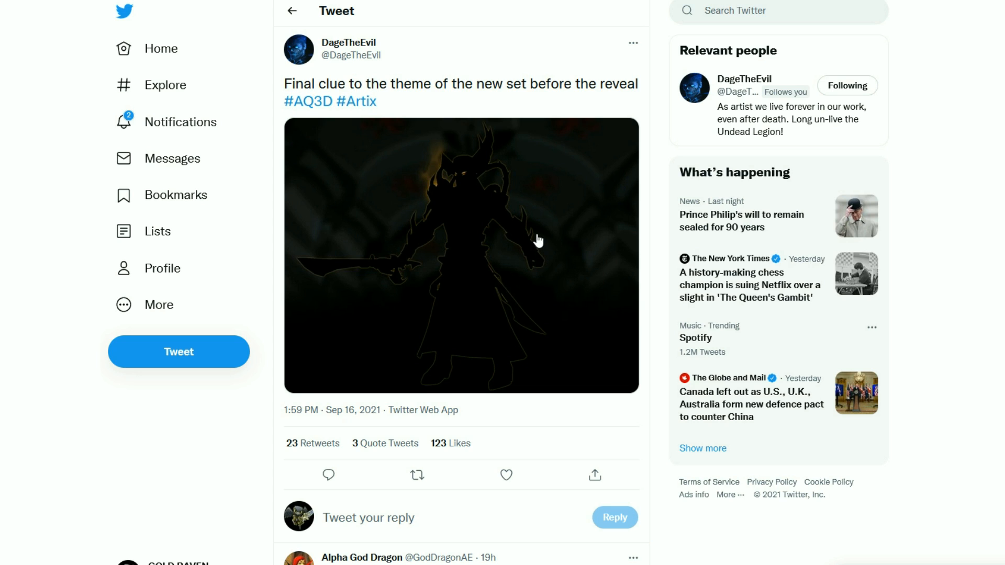
{"action": "scroll", "scroll_direction": "down", "scroll_amount": 3}
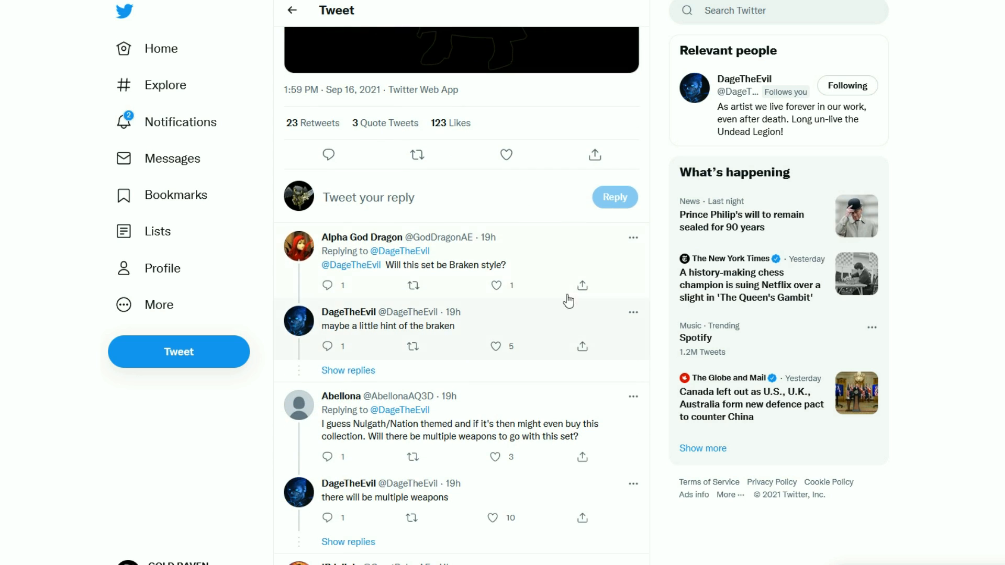
{"action": "scroll", "scroll_direction": "down", "scroll_amount": 3}
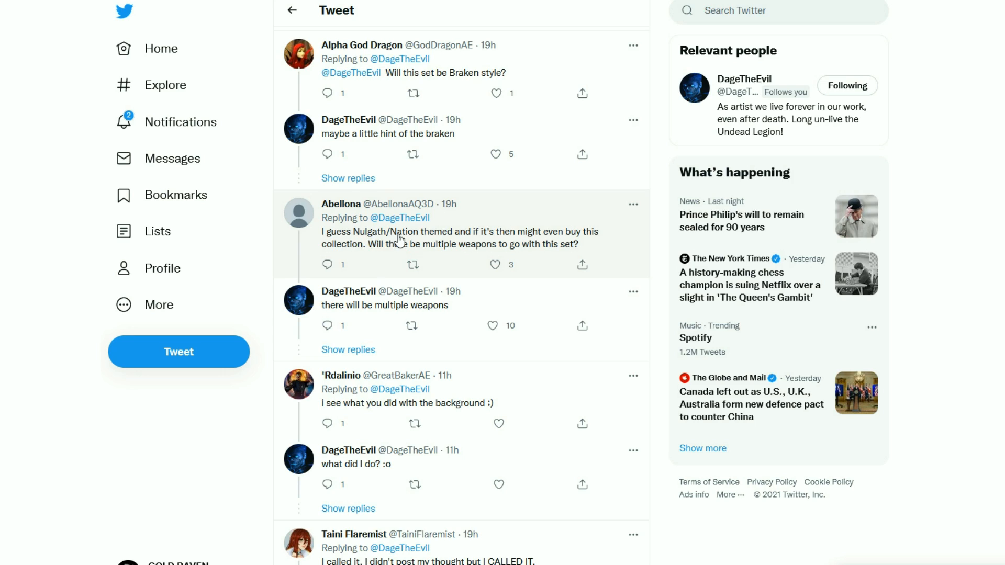
{"action": "mouse_move", "coordinate": [395, 251]}
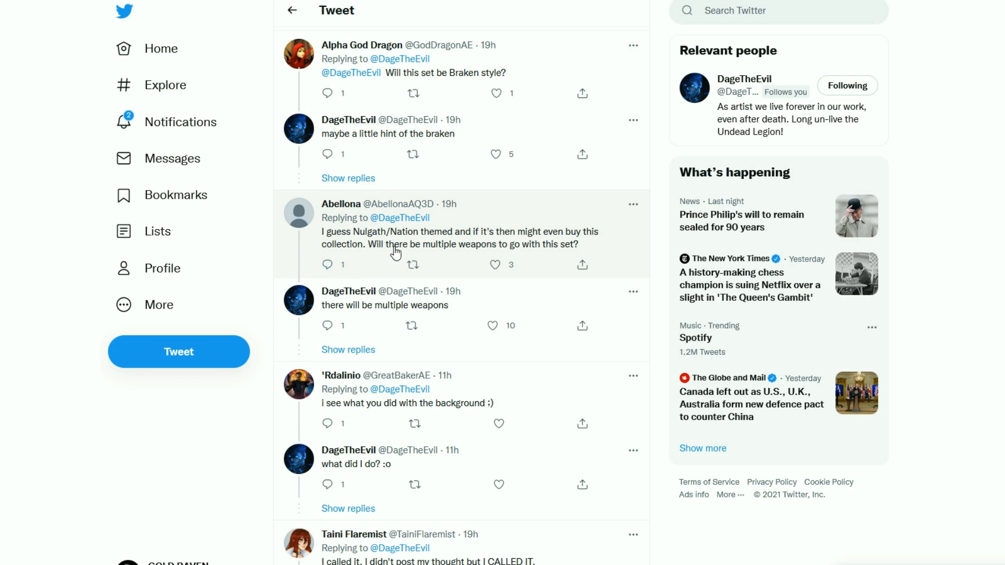
{"action": "mouse_move", "coordinate": [465, 252]}
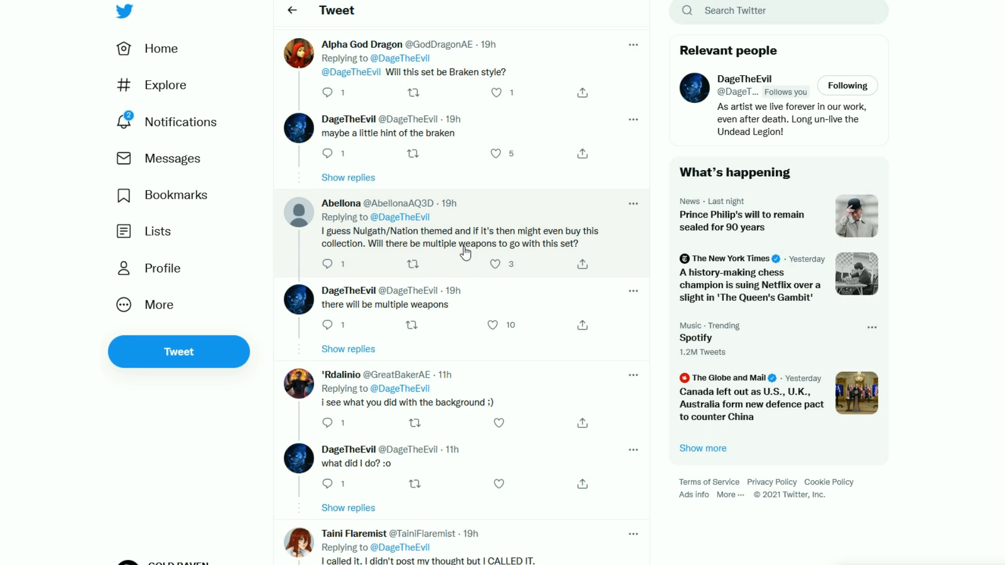
{"action": "scroll", "scroll_direction": "down", "scroll_amount": 3}
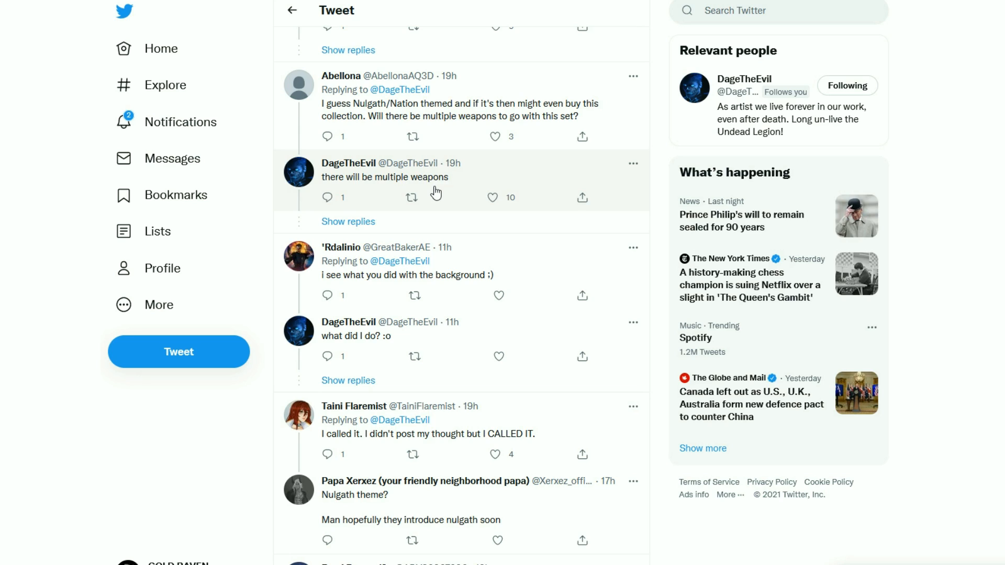
{"action": "mouse_move", "coordinate": [434, 116]}
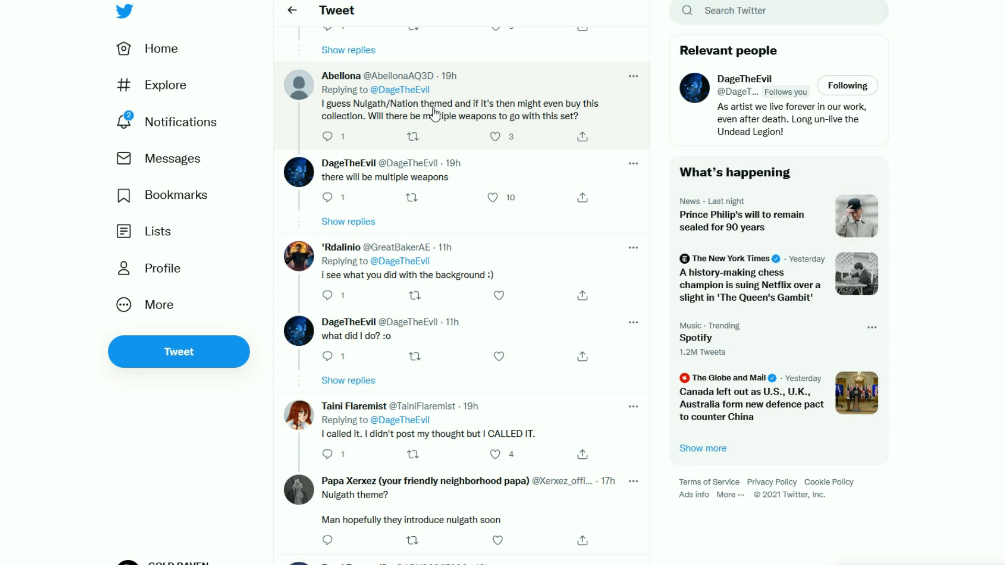
{"action": "scroll", "scroll_direction": "down", "scroll_amount": 3}
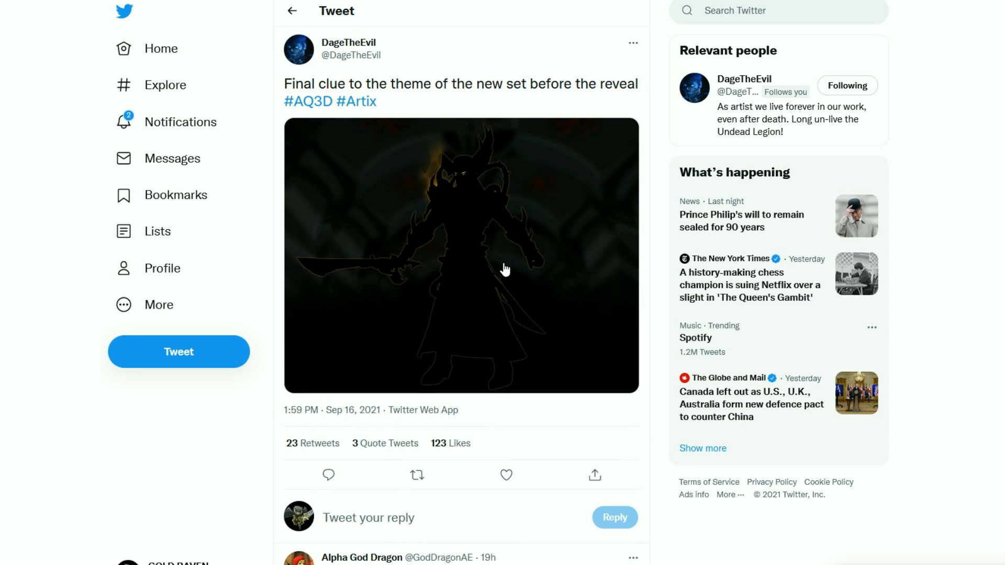
{"action": "mouse_move", "coordinate": [435, 276]}
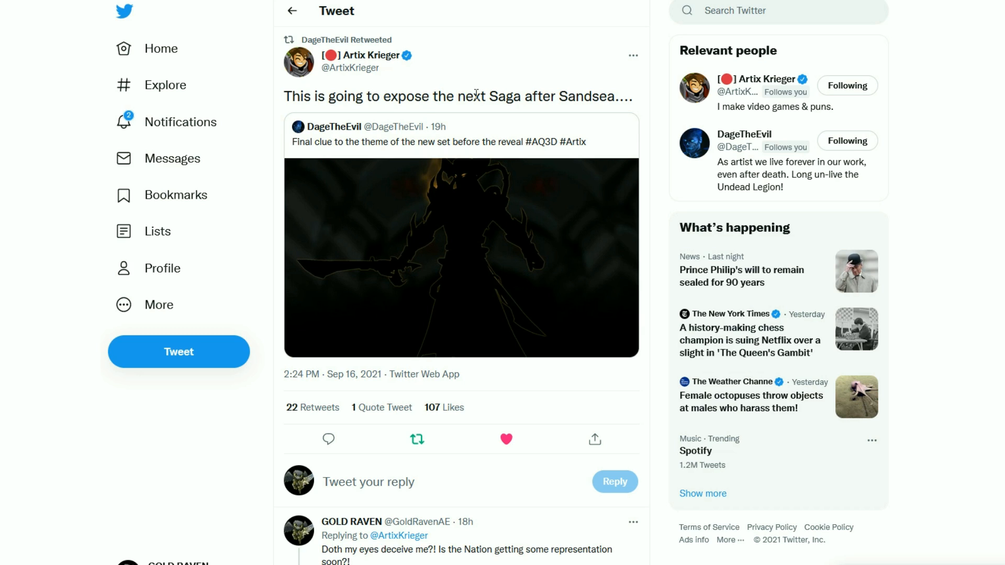
{"action": "mouse_move", "coordinate": [558, 76]}
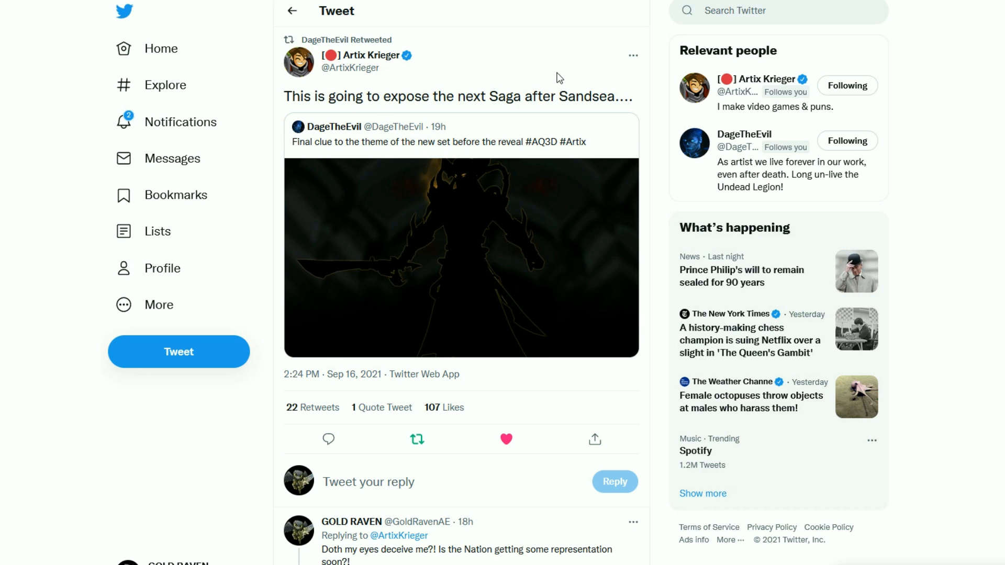
{"action": "mouse_move", "coordinate": [467, 427]}
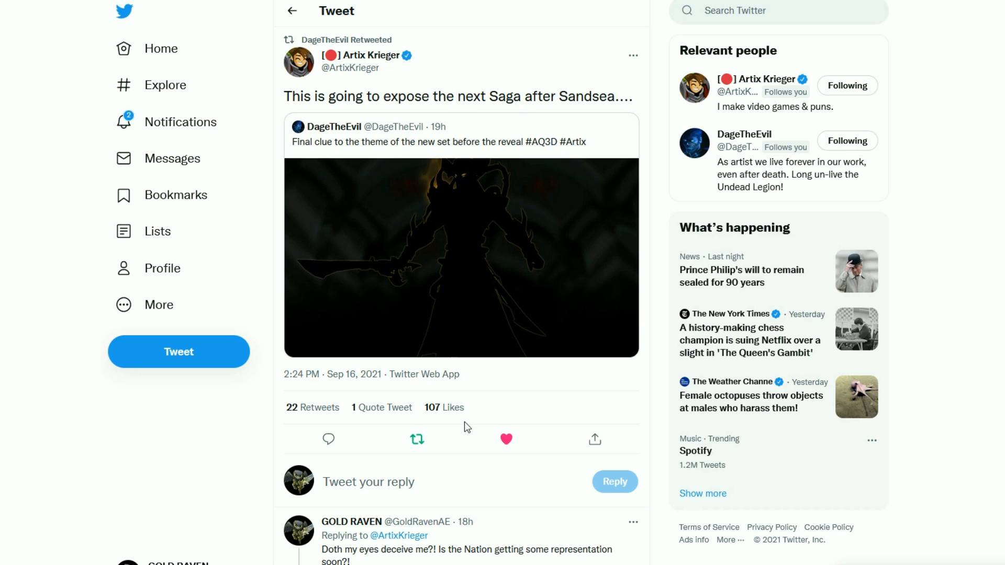
{"action": "mouse_move", "coordinate": [557, 383]}
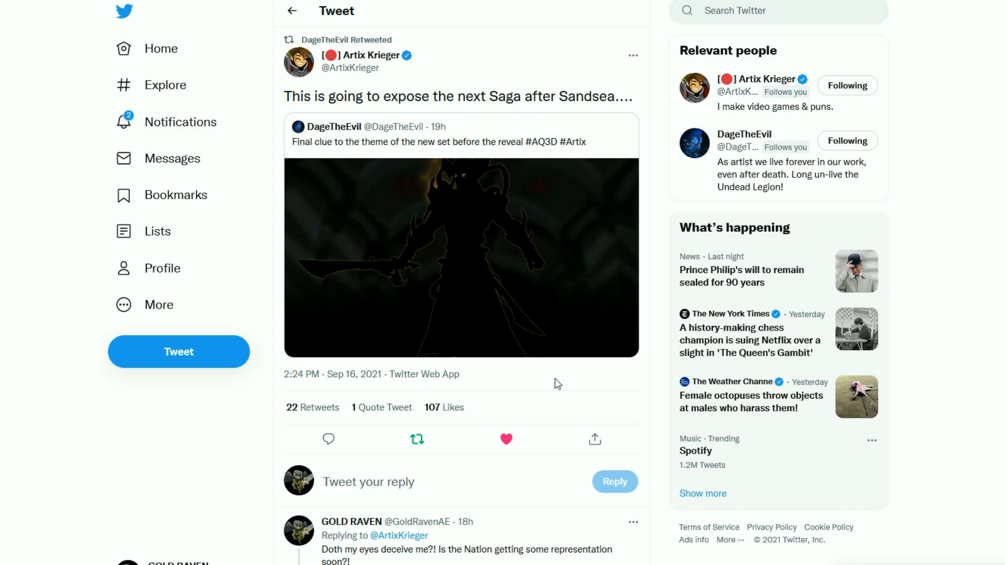
- Read the Nation-speculation replies under Artix Krieger's retweet, then open DageTheEvil's pirate armor preview tweet
{"action": "scroll", "scroll_direction": "down", "scroll_amount": 3}
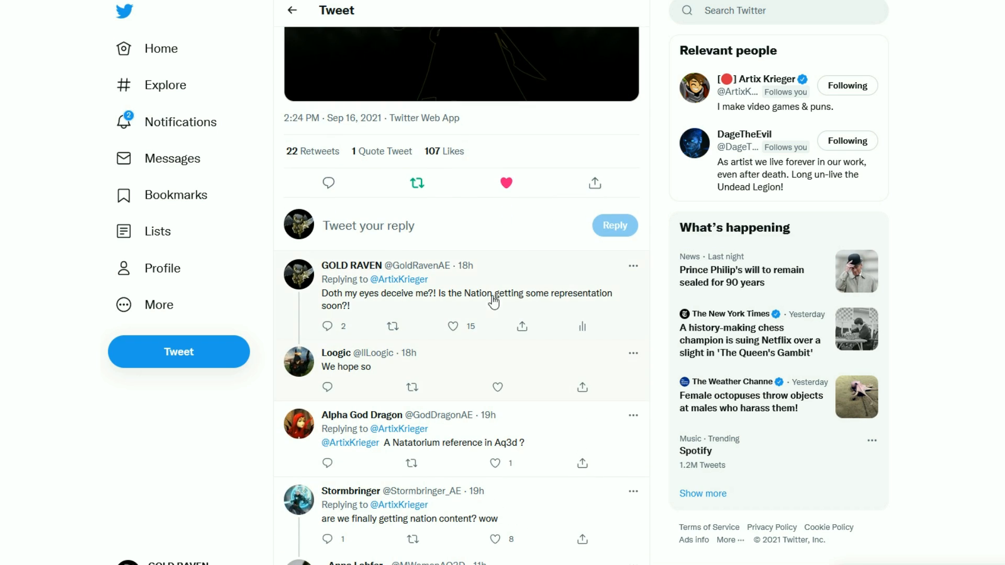
{"action": "mouse_move", "coordinate": [515, 280]}
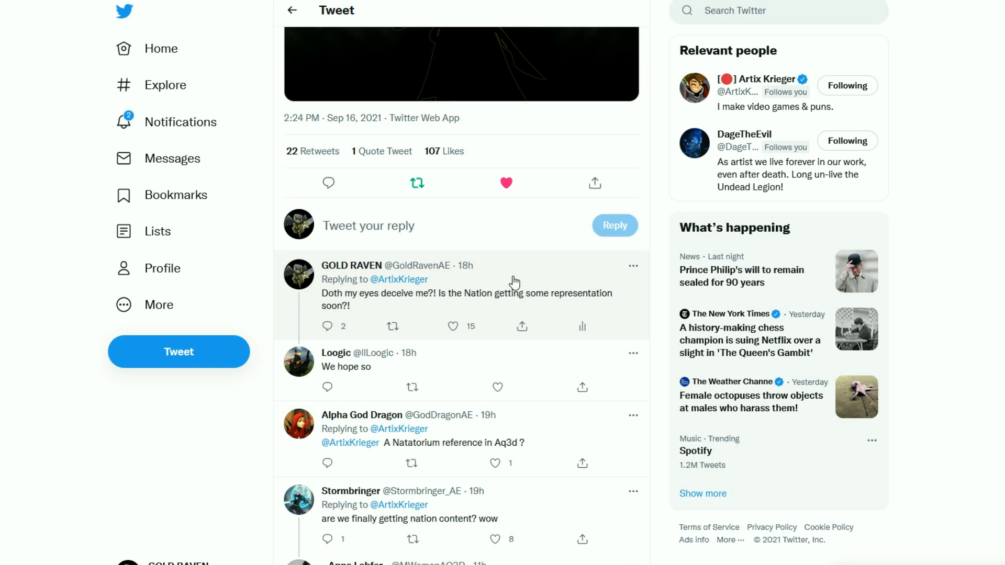
{"action": "scroll", "scroll_direction": "down", "scroll_amount": 3}
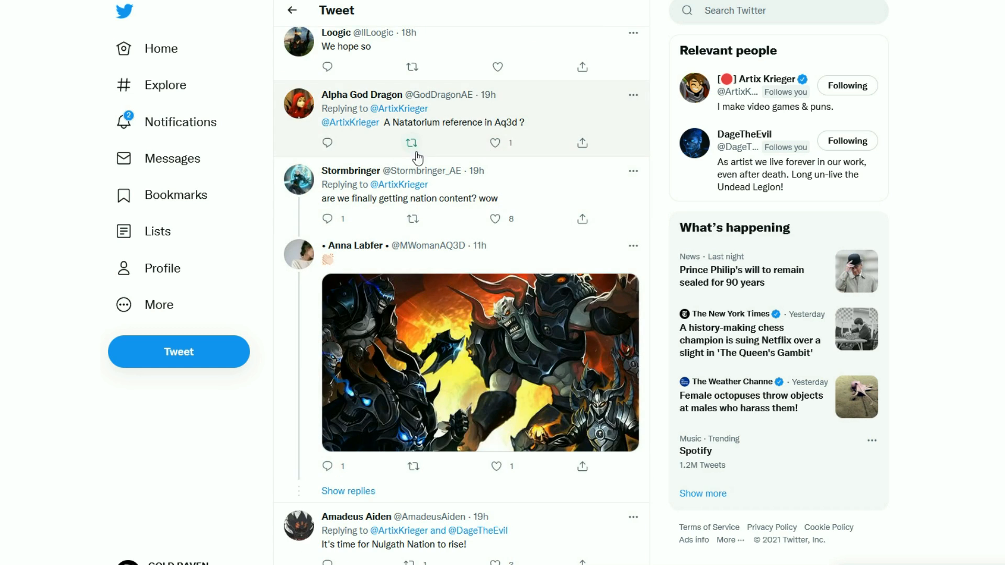
{"action": "mouse_move", "coordinate": [439, 209]}
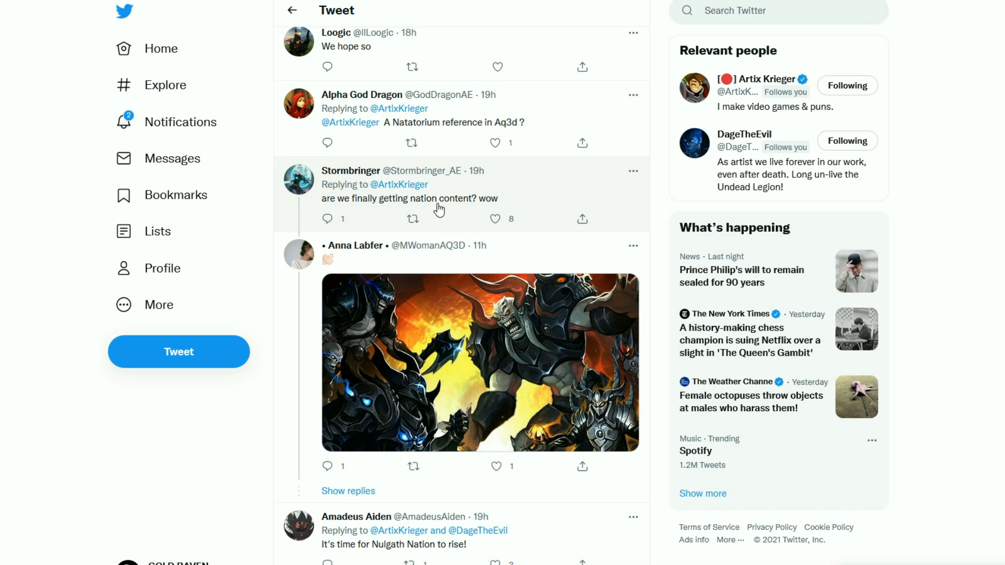
{"action": "mouse_move", "coordinate": [450, 210]}
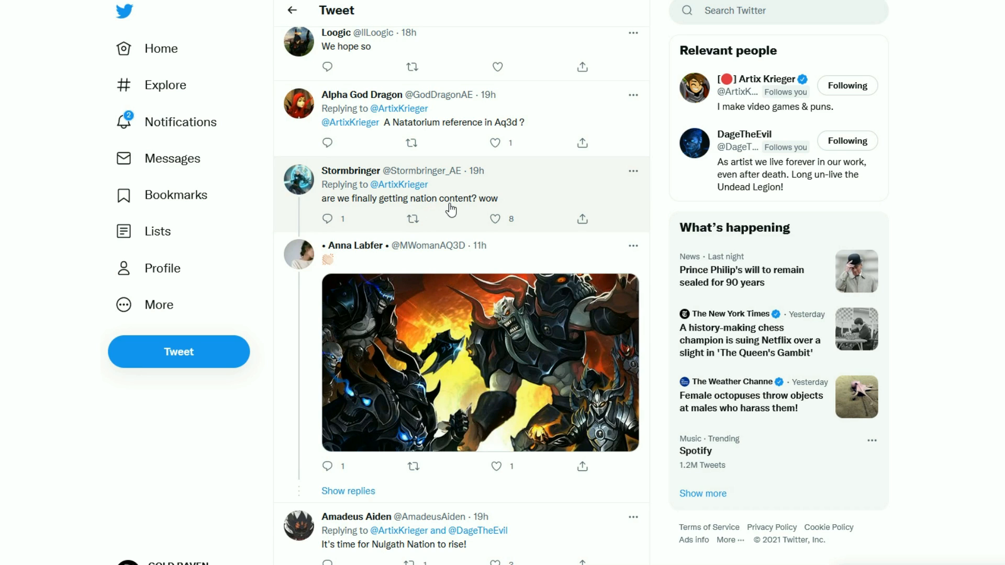
{"action": "scroll", "scroll_direction": "down", "scroll_amount": 3}
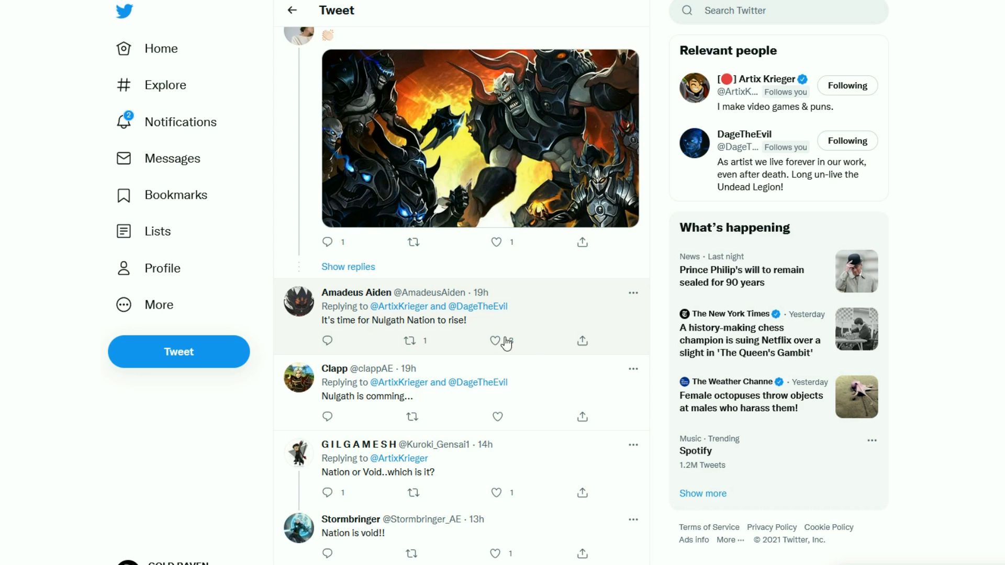
{"action": "left_click", "coordinate": [495, 340]}
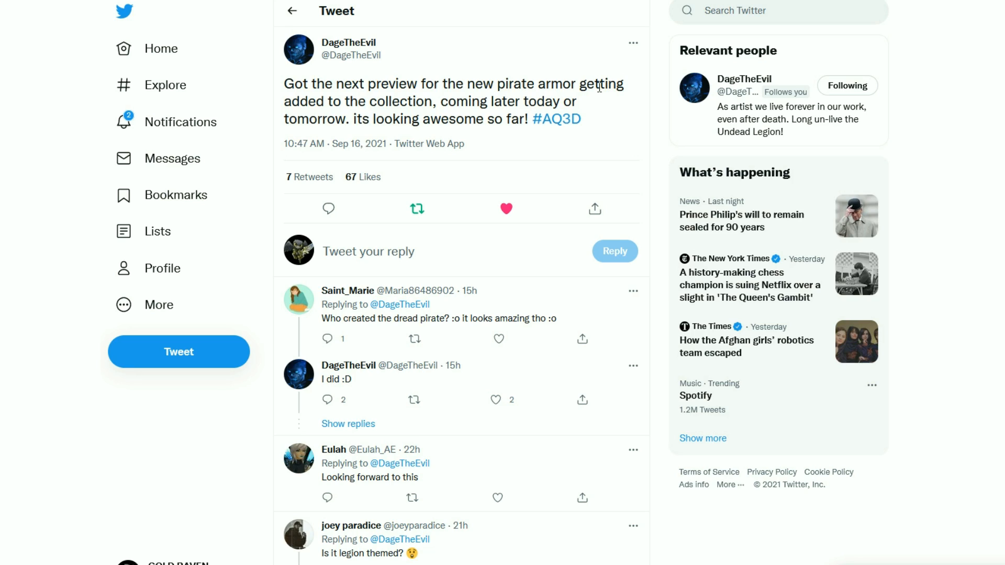
{"action": "mouse_move", "coordinate": [422, 113]}
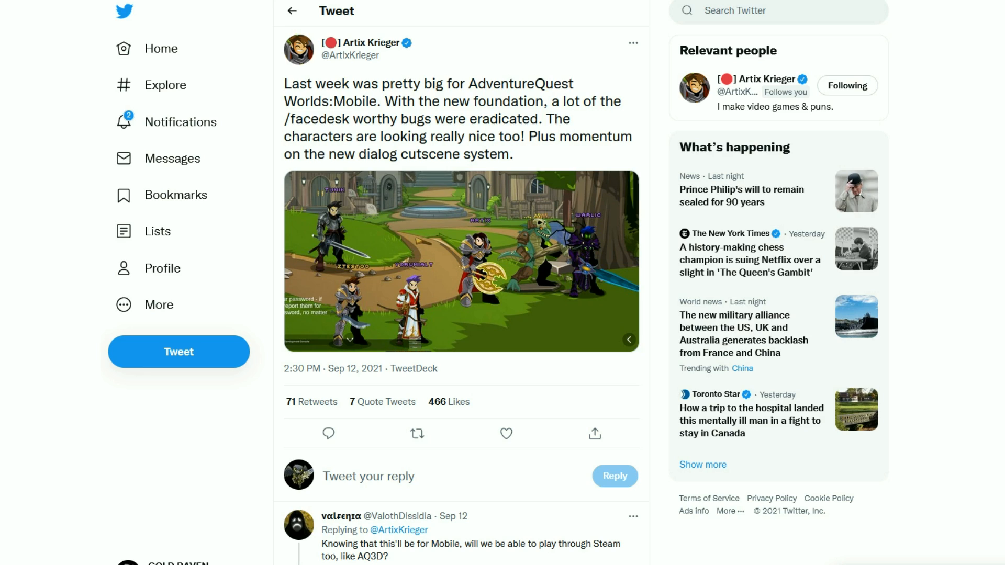
{"action": "mouse_move", "coordinate": [405, 193]}
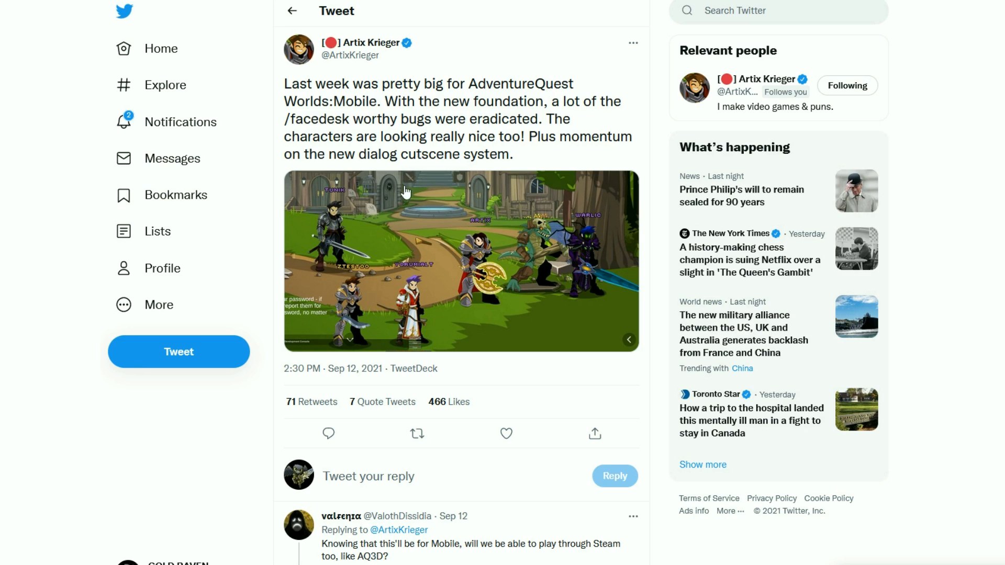
{"action": "mouse_move", "coordinate": [419, 146]}
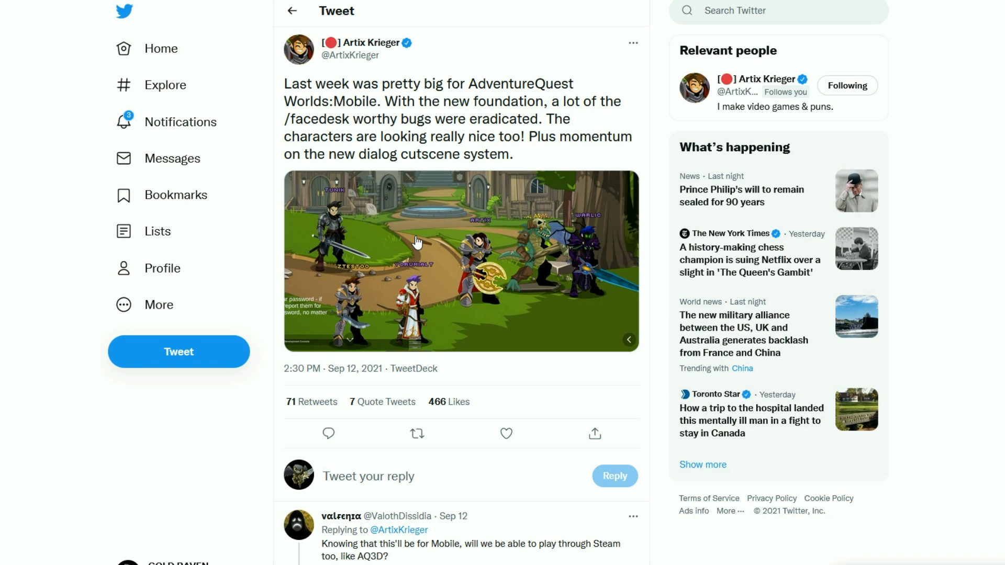
- Enlarge the AdventureQuest Worlds: Mobile screenshot showing Artix and Warlic
{"action": "left_click", "coordinate": [461, 260]}
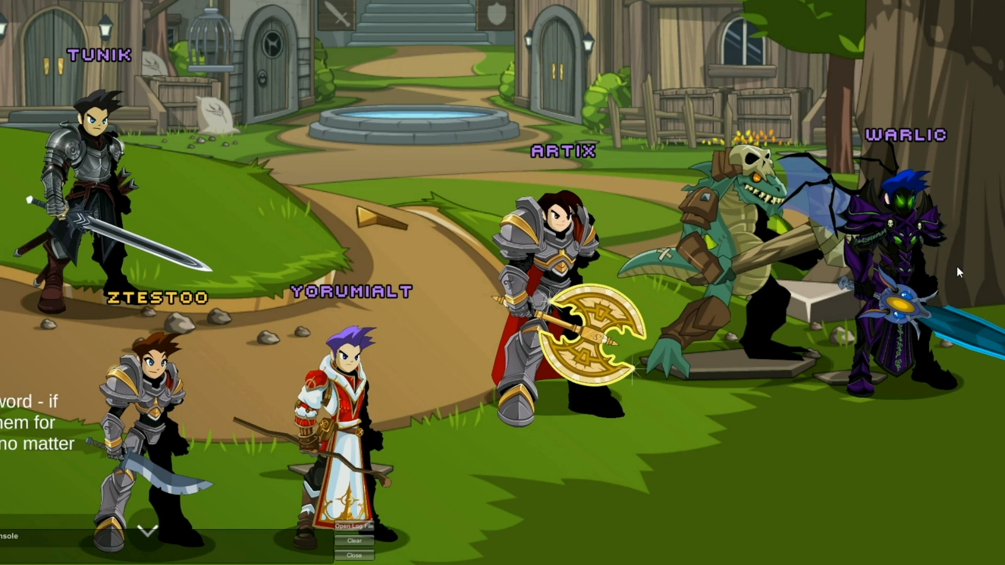